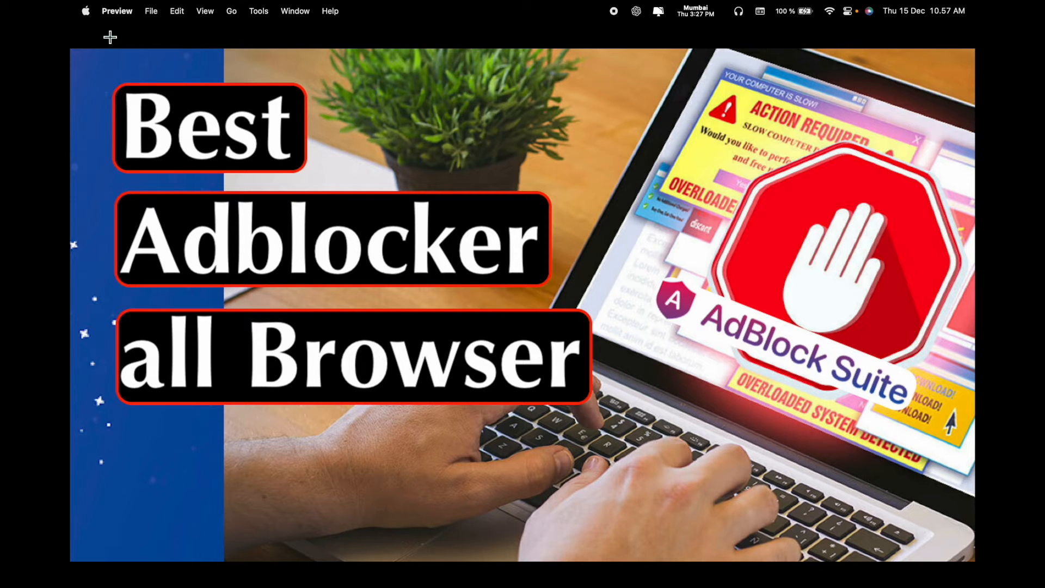
Exit Preview's full-screen view of the 'Best Adblocker for all Browser' thumbnail
left_click(112, 41)
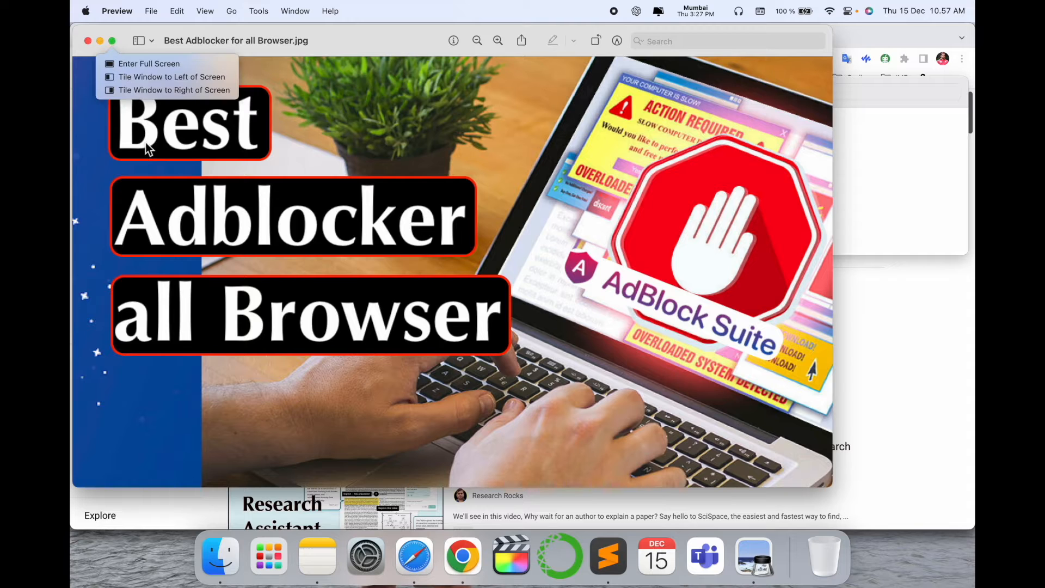
mouse_move(418, 233)
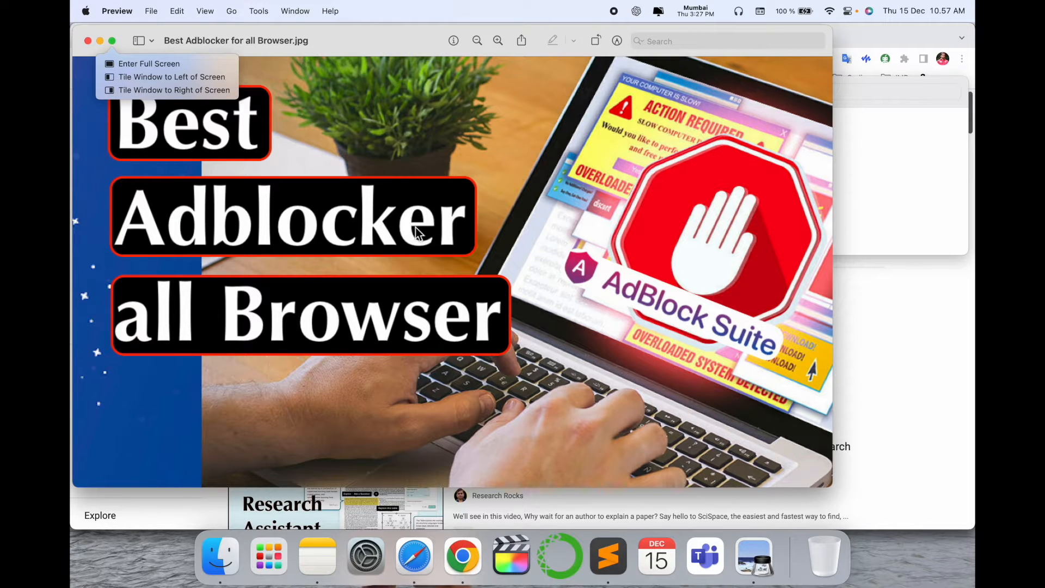
mouse_move(903, 305)
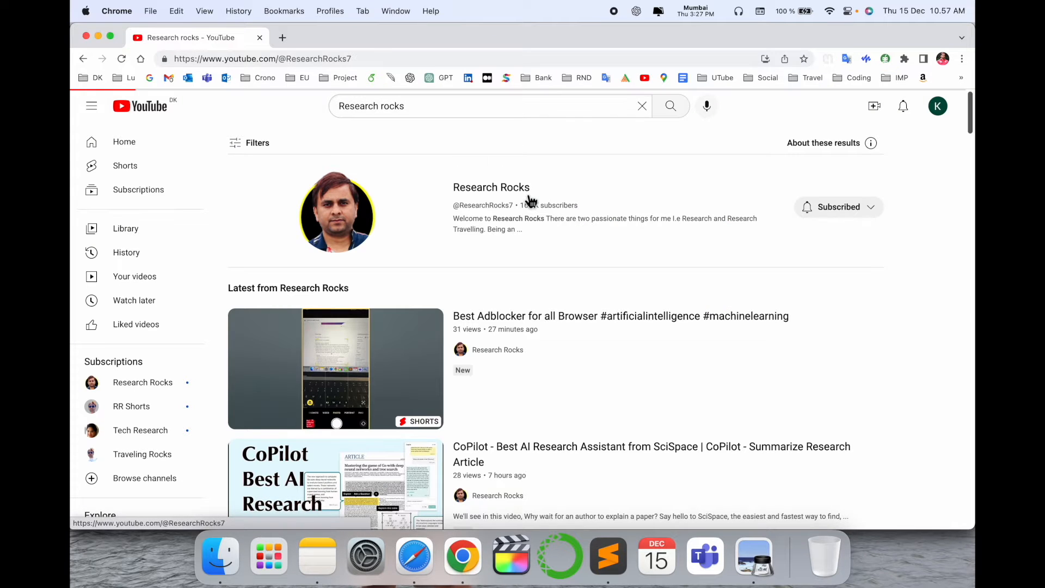
Visit the Research Rocks channel, then start a new tab for the AdBlock Suite search
left_click(490, 186)
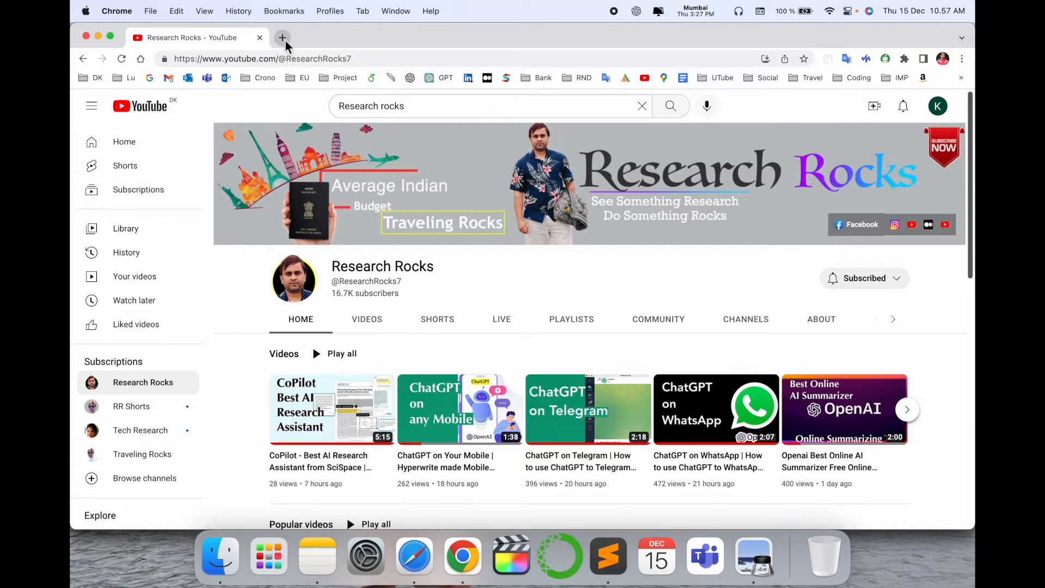
left_click(281, 37)
type("AdBlock Suite")
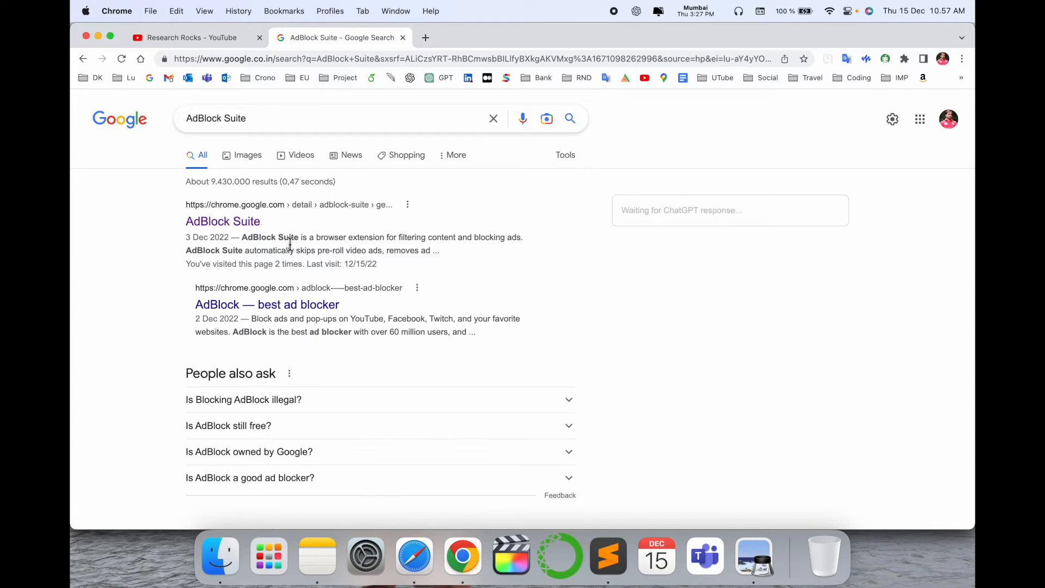
mouse_move(429, 251)
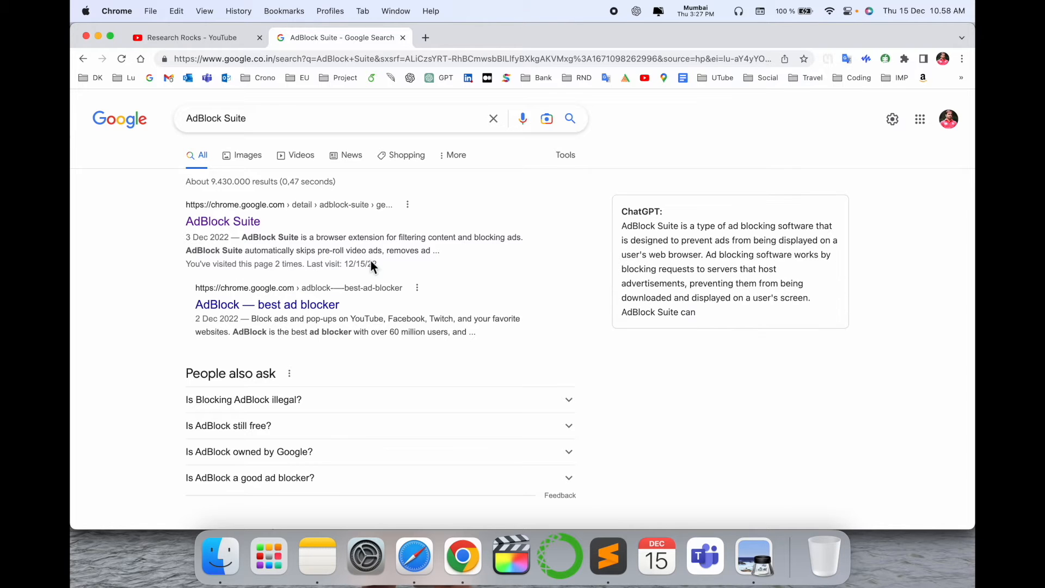
mouse_move(223, 221)
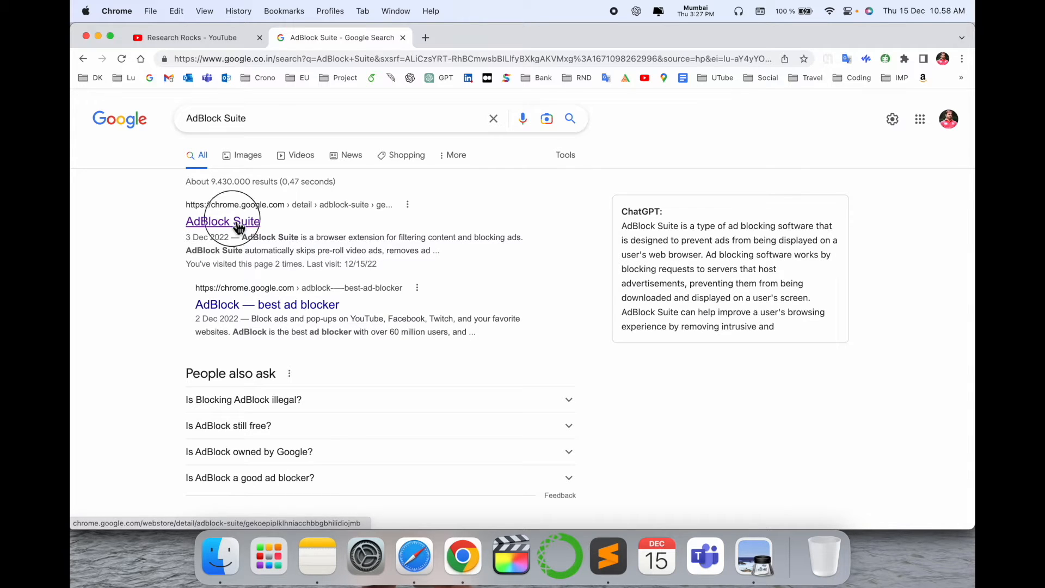
Bring up the AdBlock Suite store listing and read through its overview and feature list
left_click(222, 221)
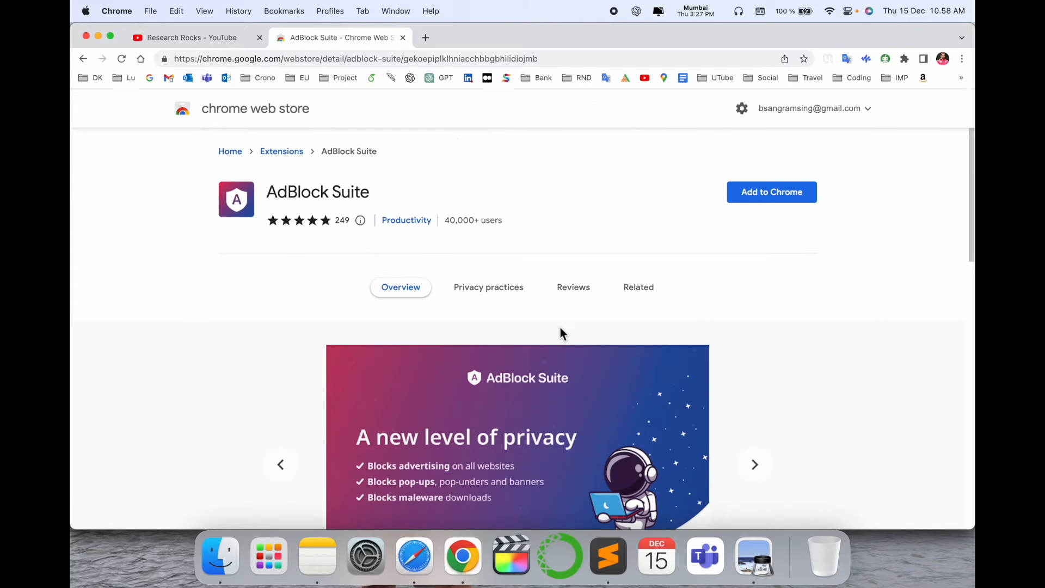
scroll("down", 3)
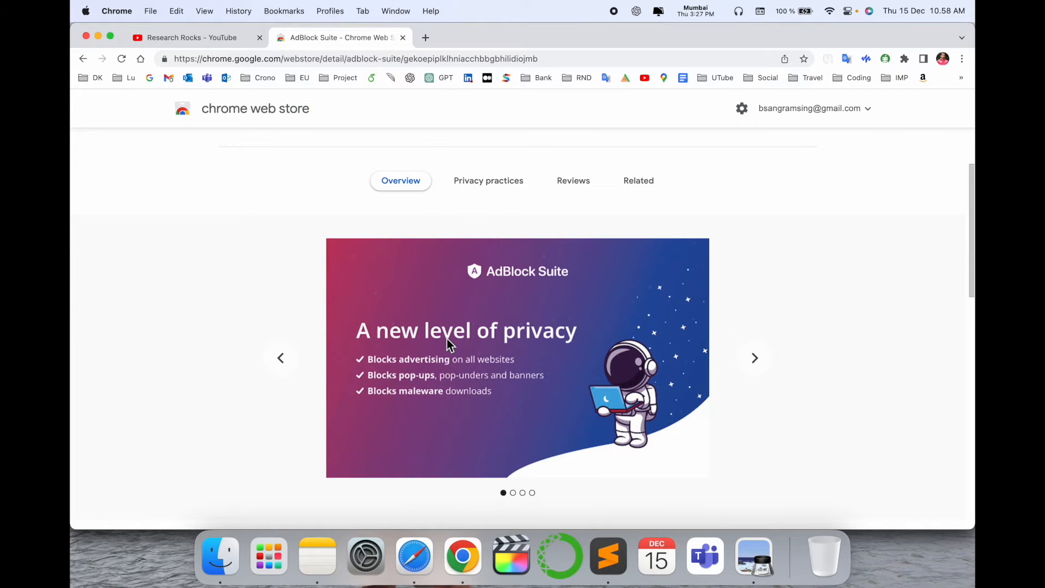
scroll("up", 3)
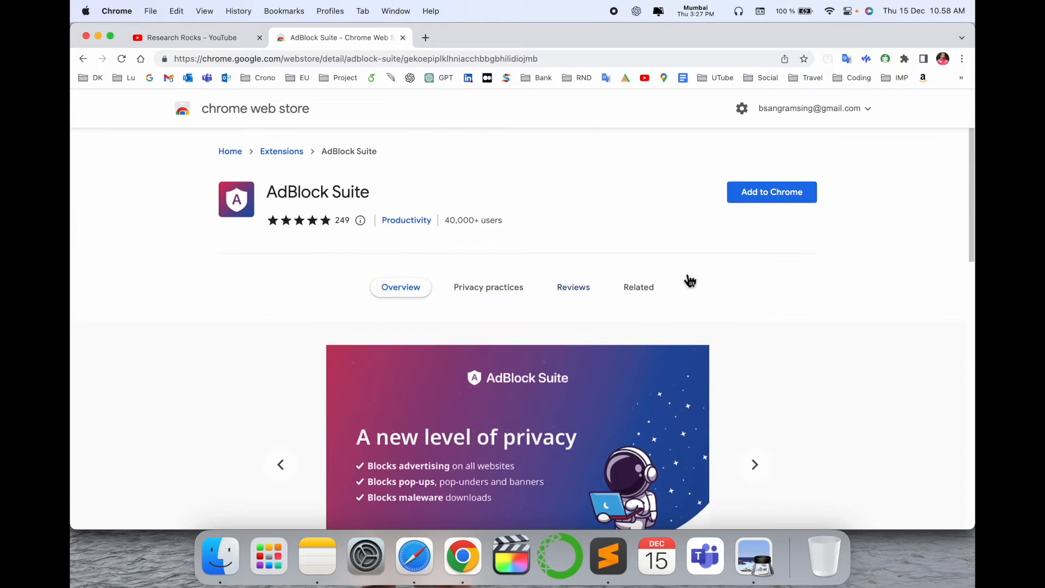
mouse_move(731, 228)
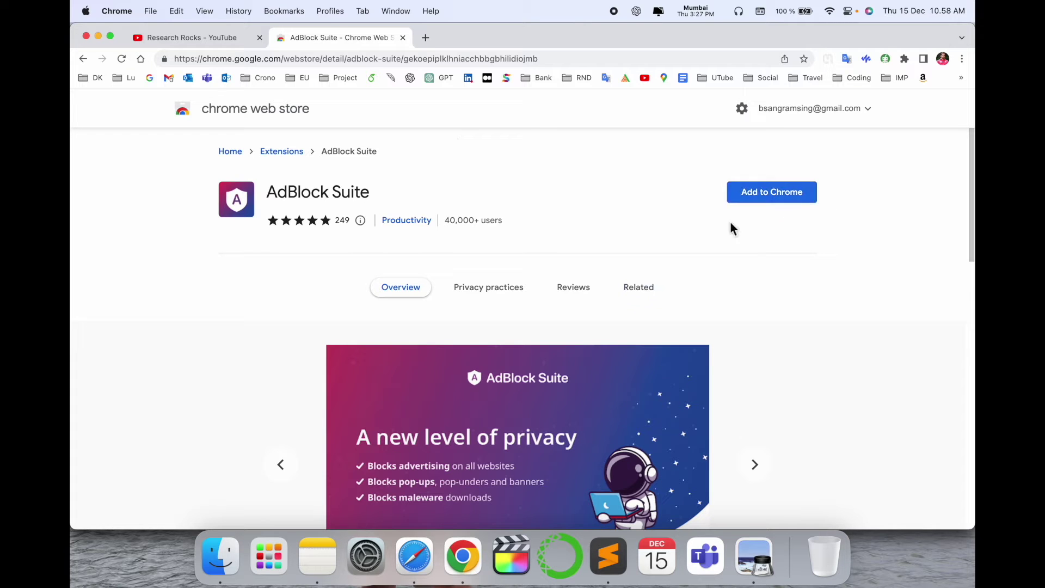
scroll("down", 3)
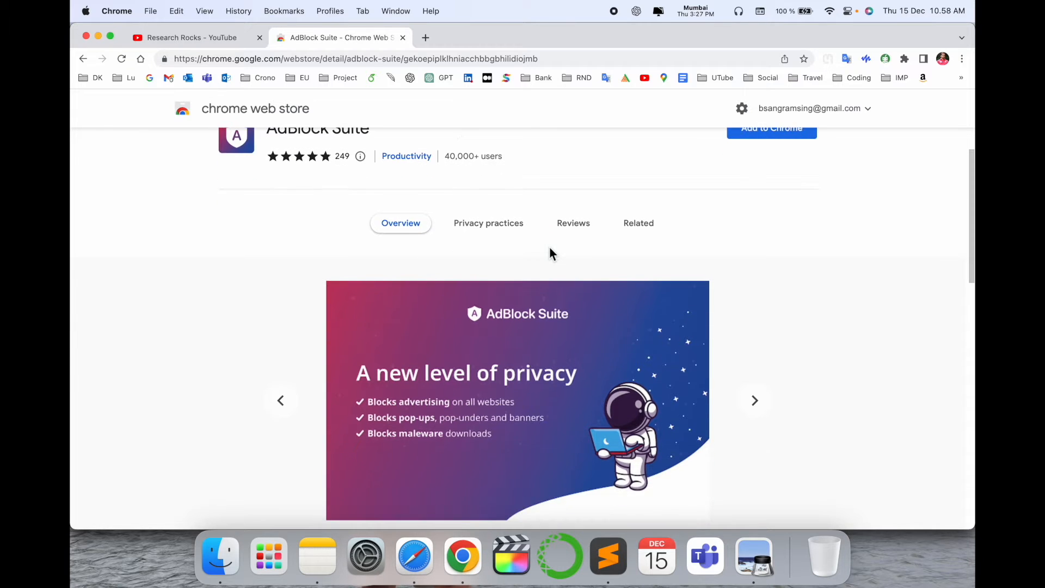
scroll("down", 3)
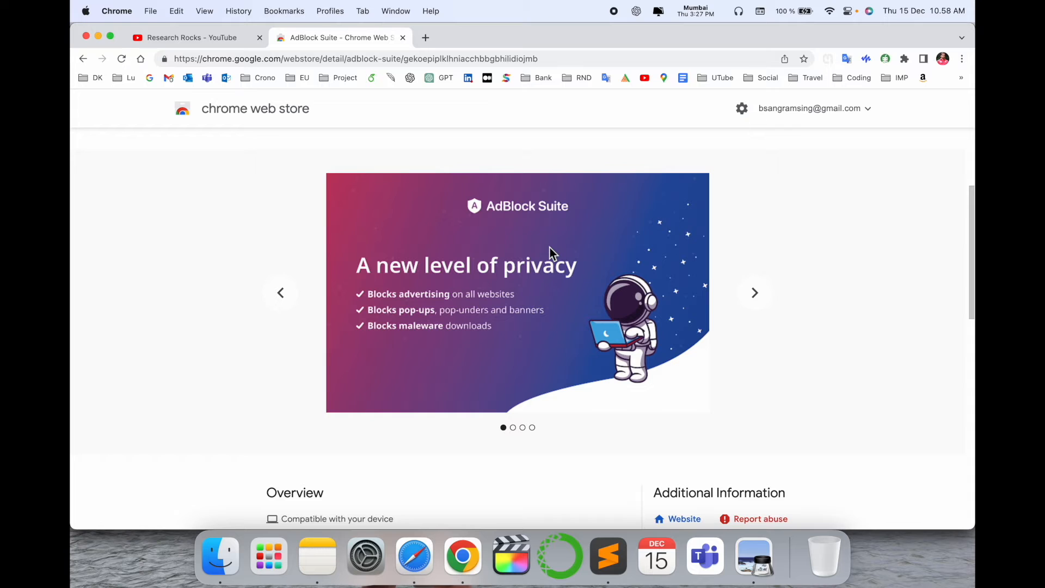
scroll("down", 3)
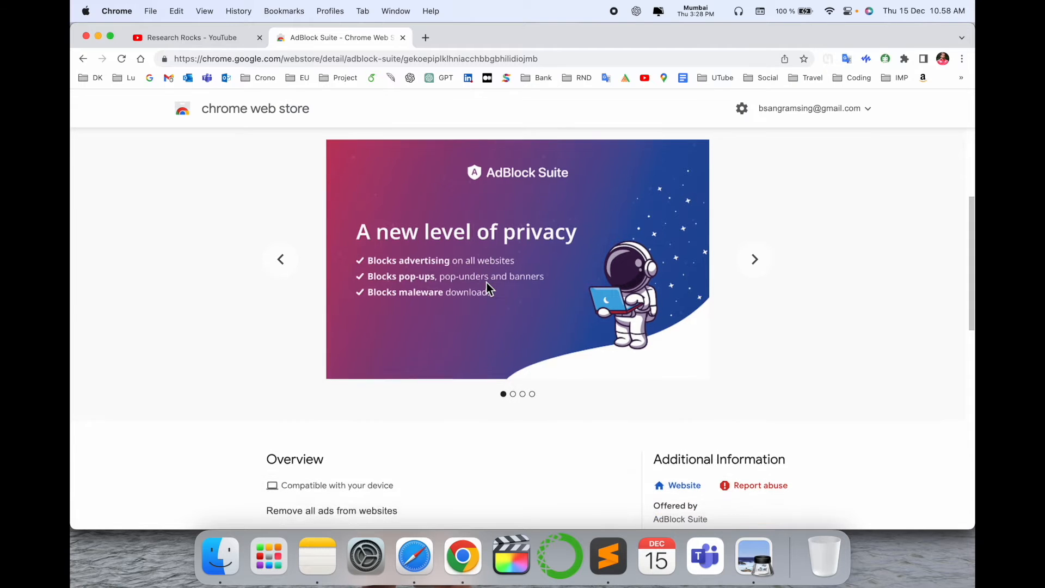
scroll("down", 3)
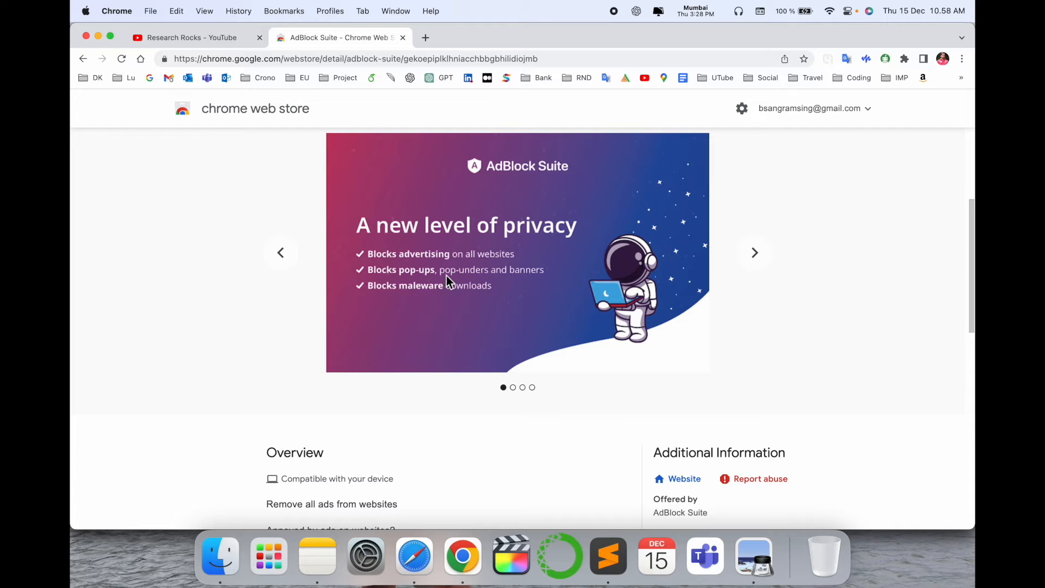
mouse_move(479, 289)
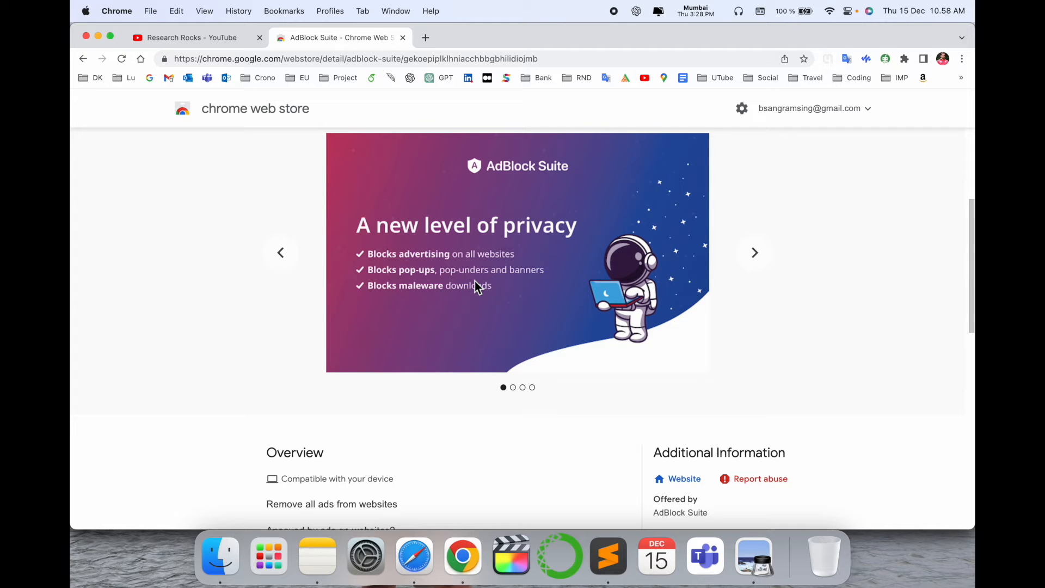
scroll("down", 3)
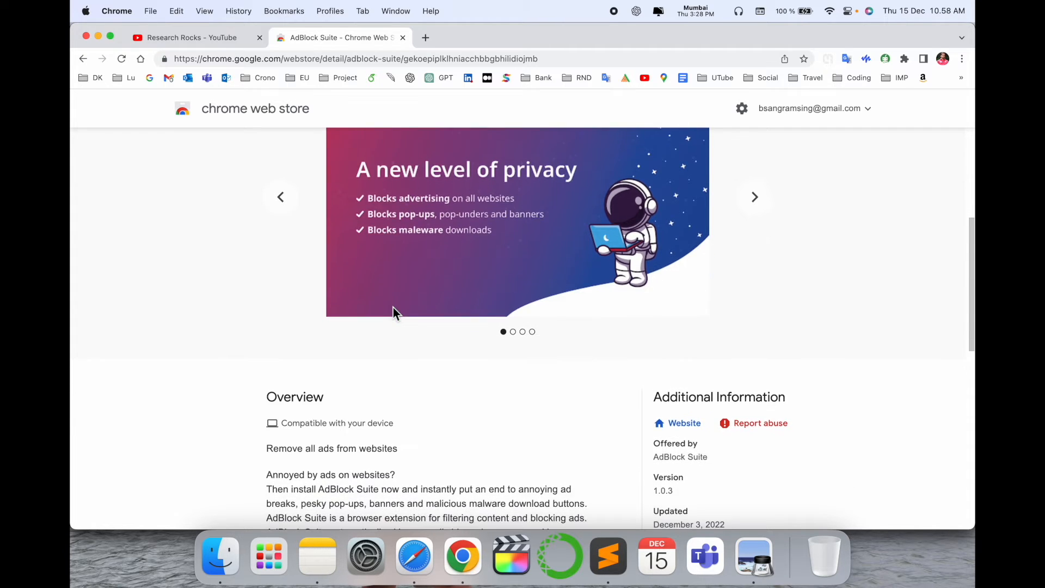
scroll("up", 3)
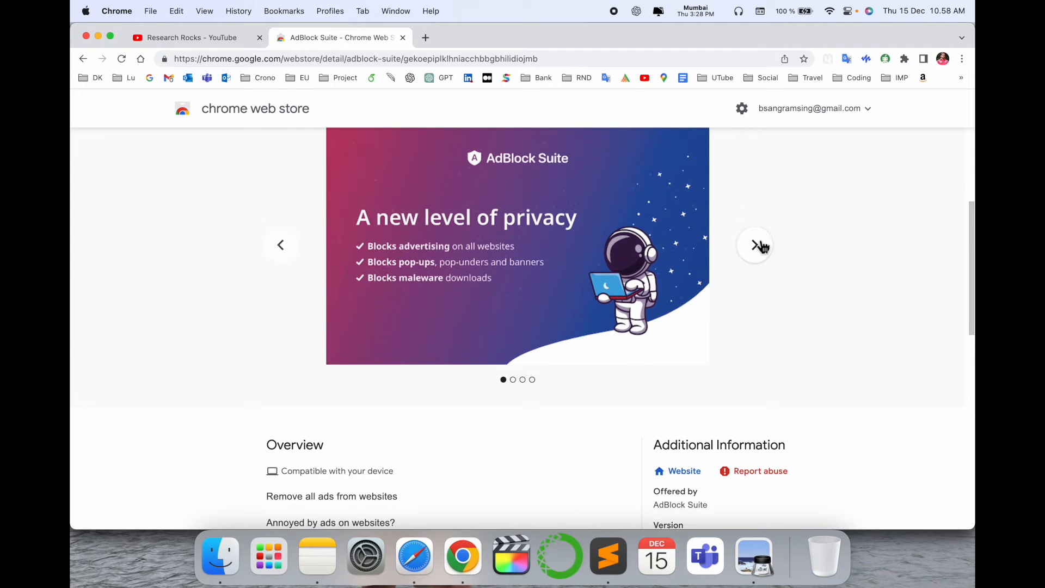
View the next promotional screenshot in the carousel and return to the top of the listing
left_click(753, 245)
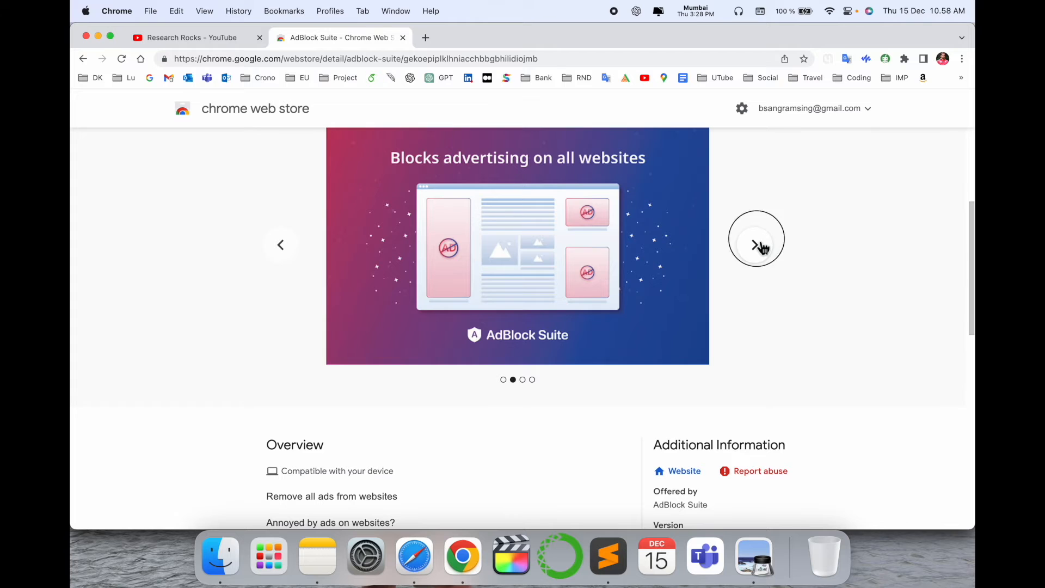
scroll("down", 3)
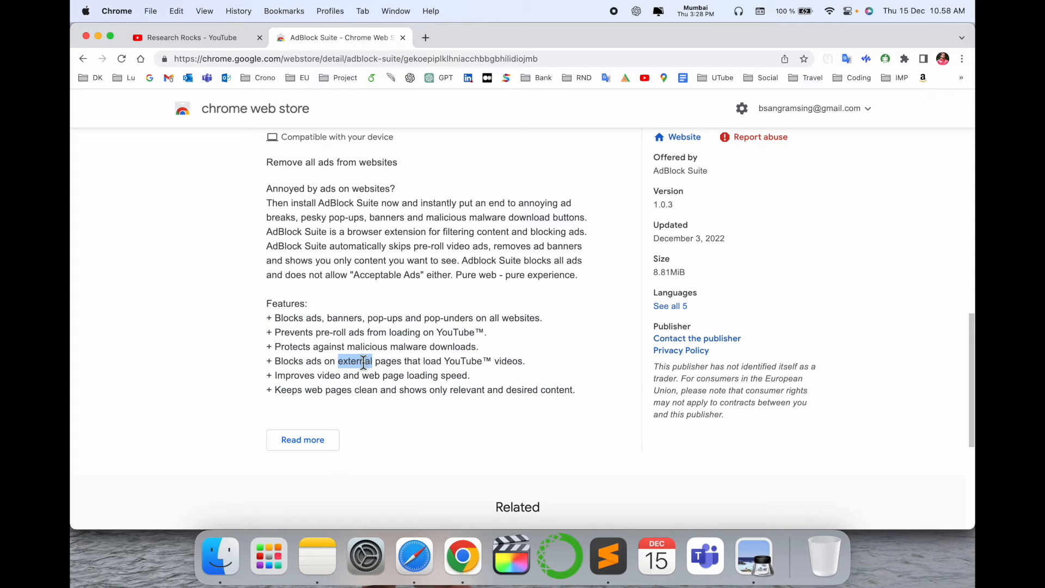
scroll("up", 3)
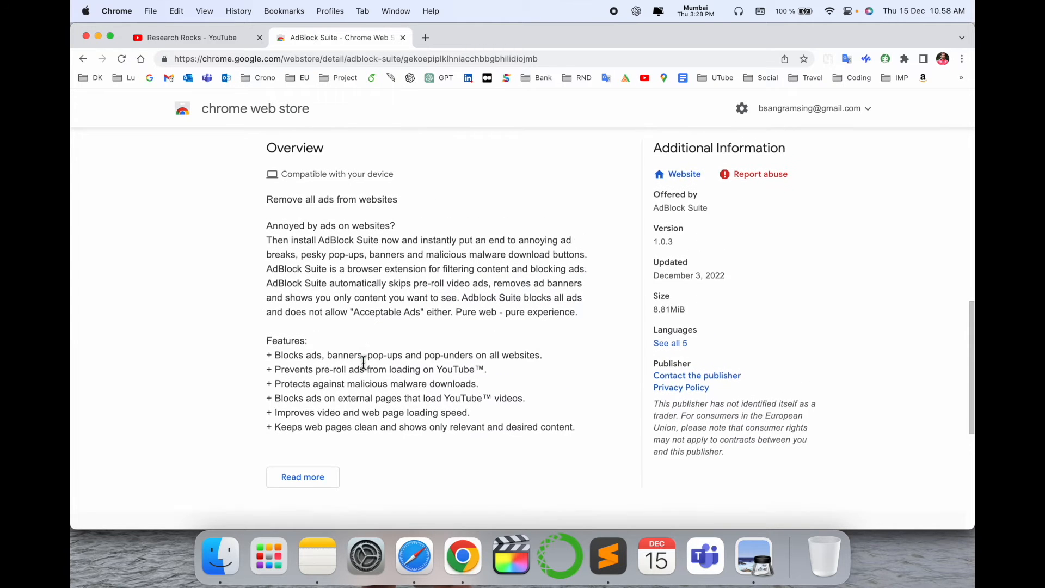
scroll("up", 3)
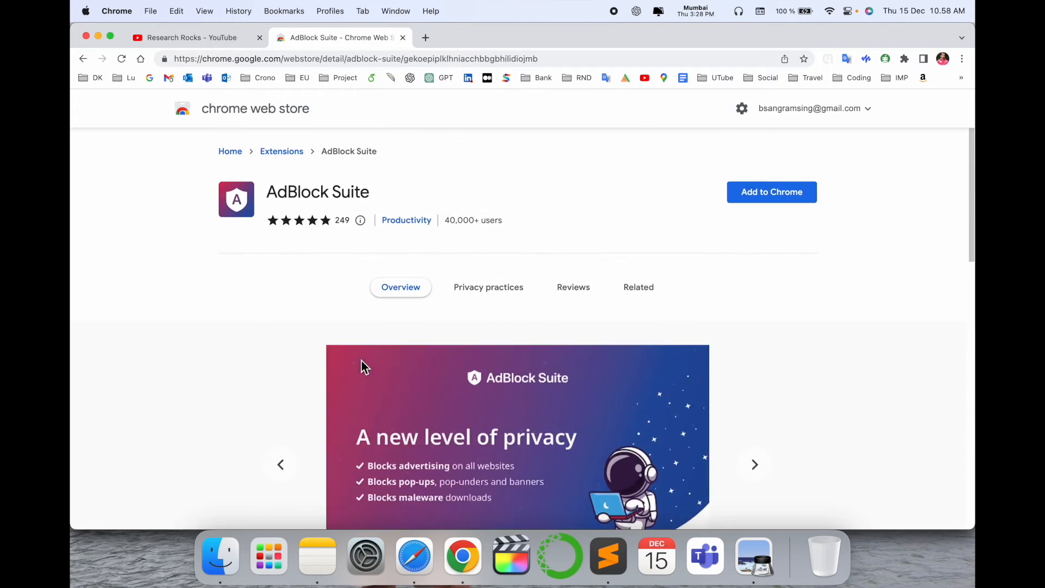
Add AdBlock Suite to Chrome, continuing past the safety caution and confirming the extension
left_click(771, 191)
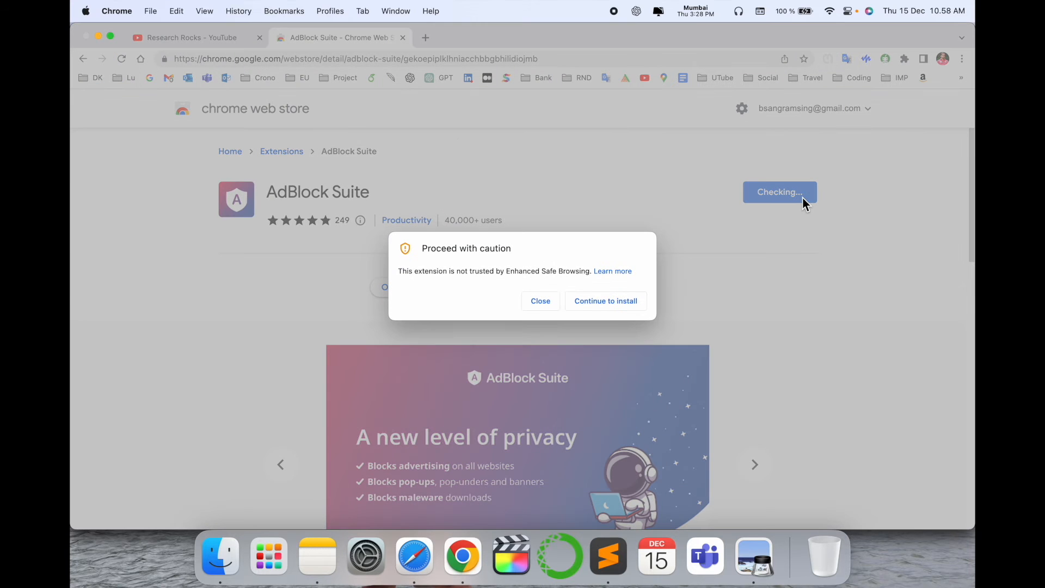
left_click(605, 300)
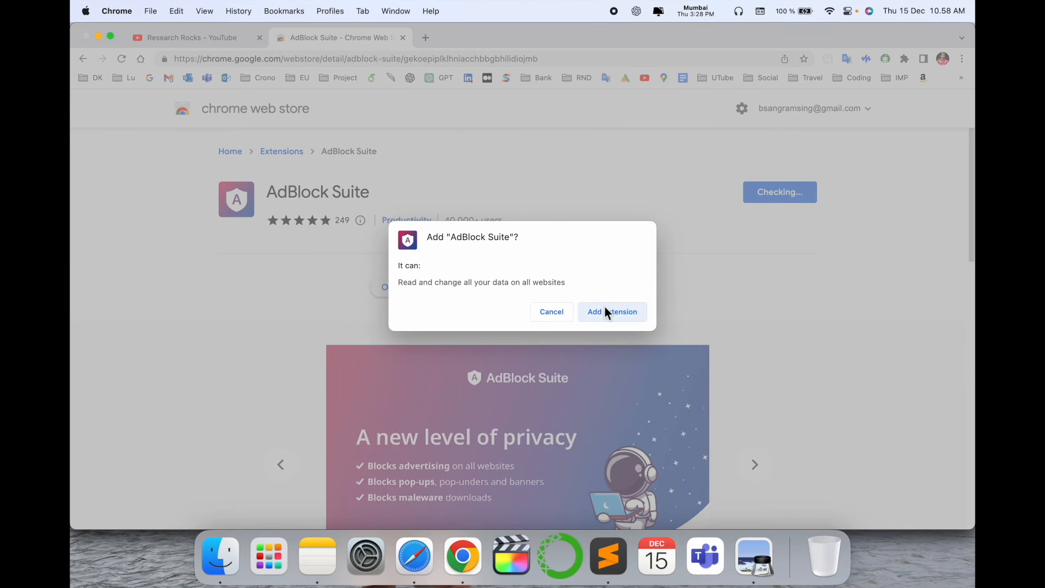
left_click(611, 311)
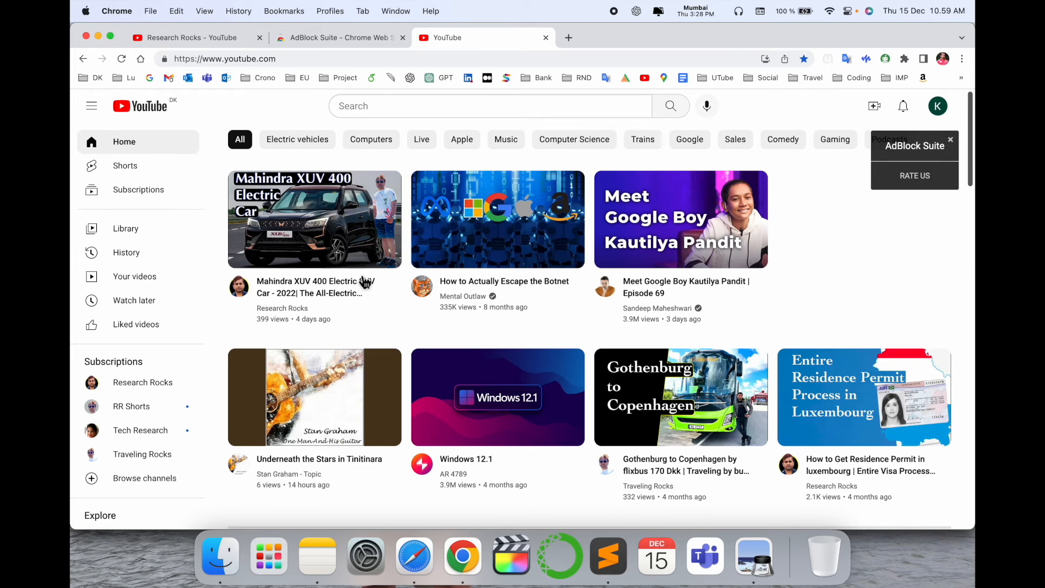
Play the Mahindra XUV 400, Gmail chat history and another suggested video, each starting ad-free
left_click(314, 218)
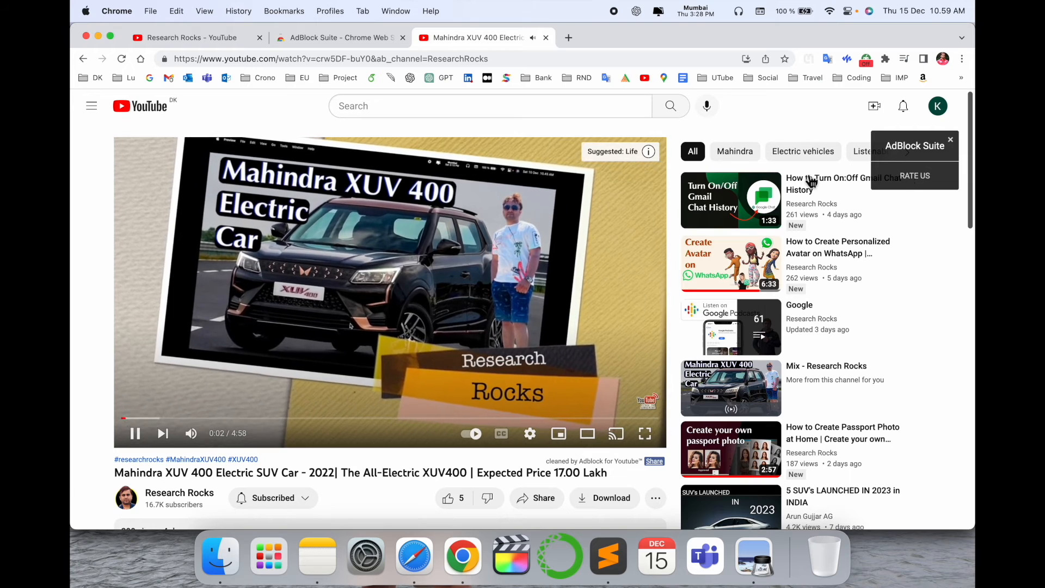
left_click(731, 200)
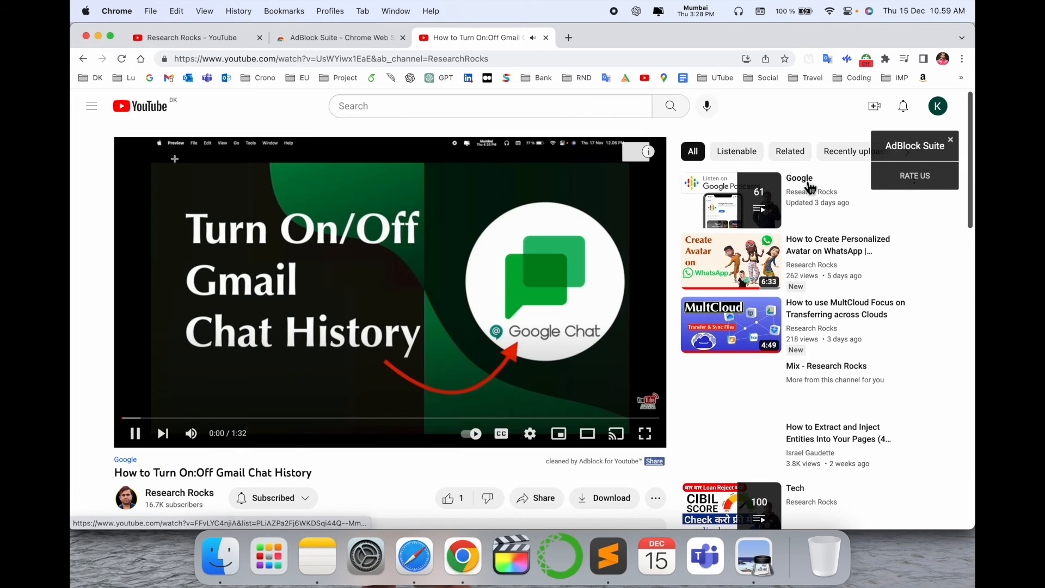
left_click(730, 261)
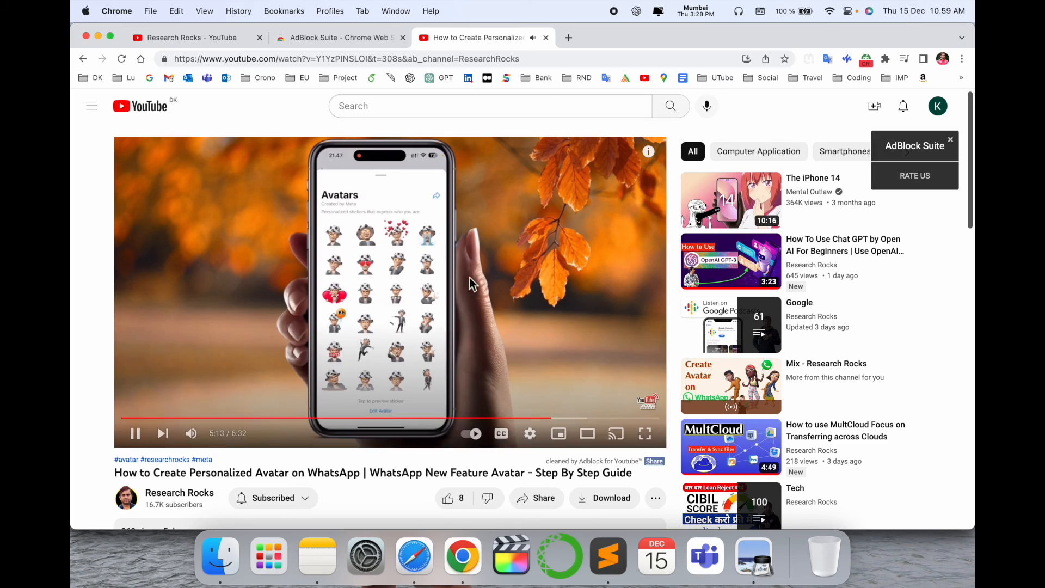
scroll("down", 3)
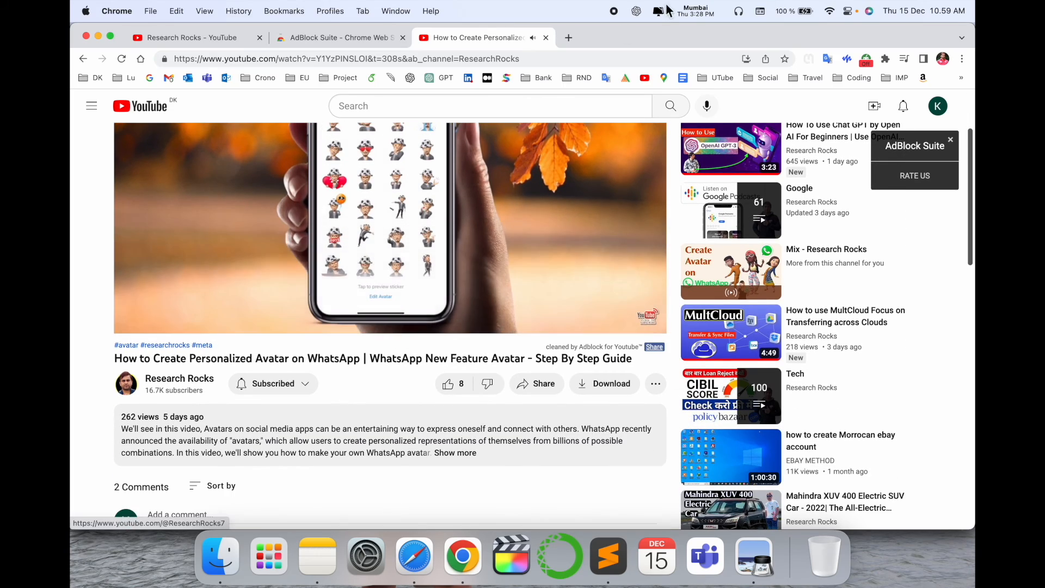